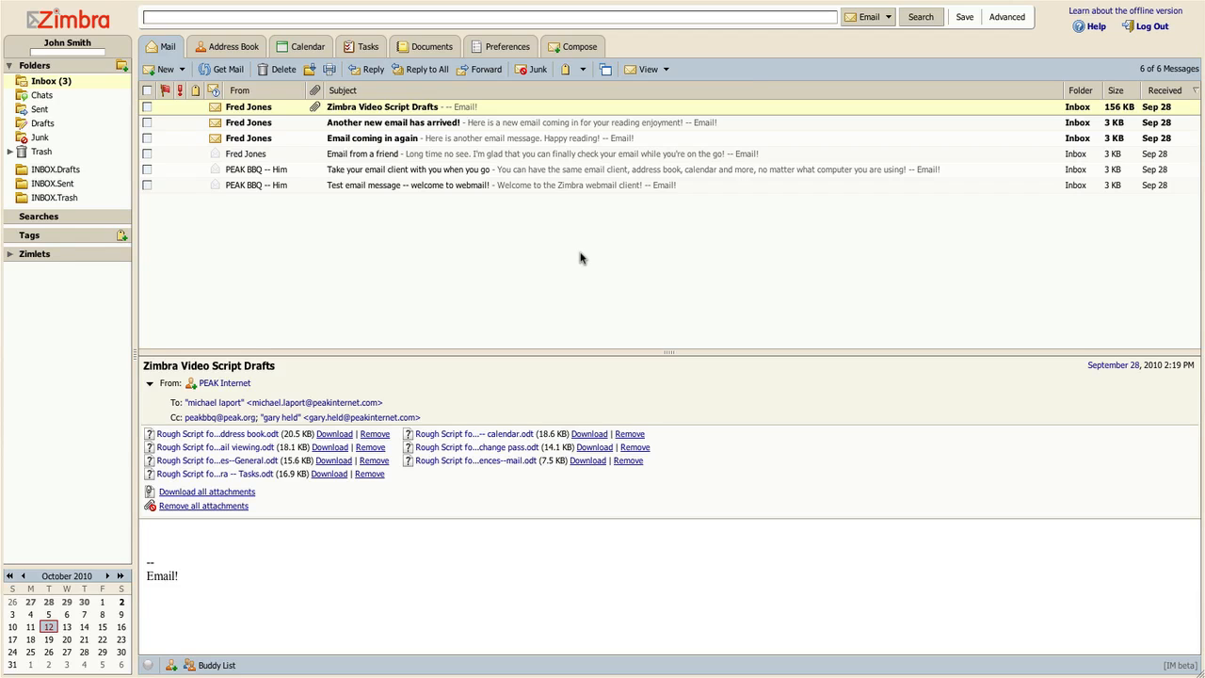
{"action": "mouse_move", "coordinate": [399, 246]}
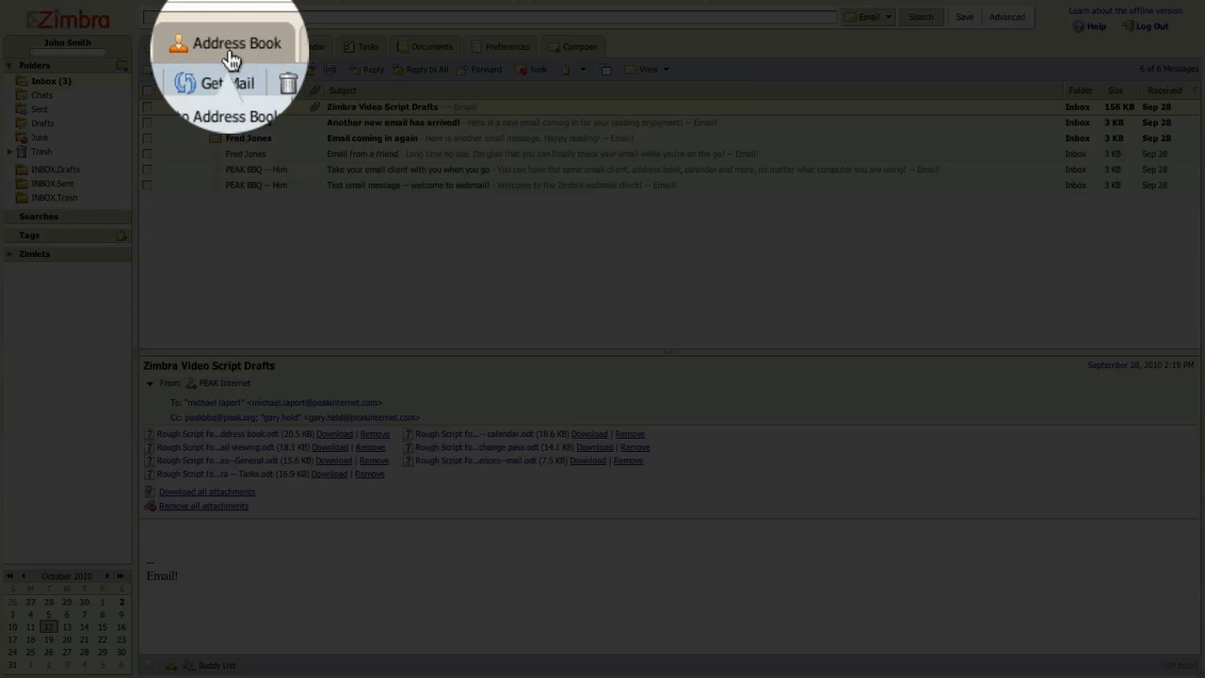
Step: Filter the address book to the 'S' contacts, then show all 11 contacts again
{"action": "left_click", "coordinate": [233, 45]}
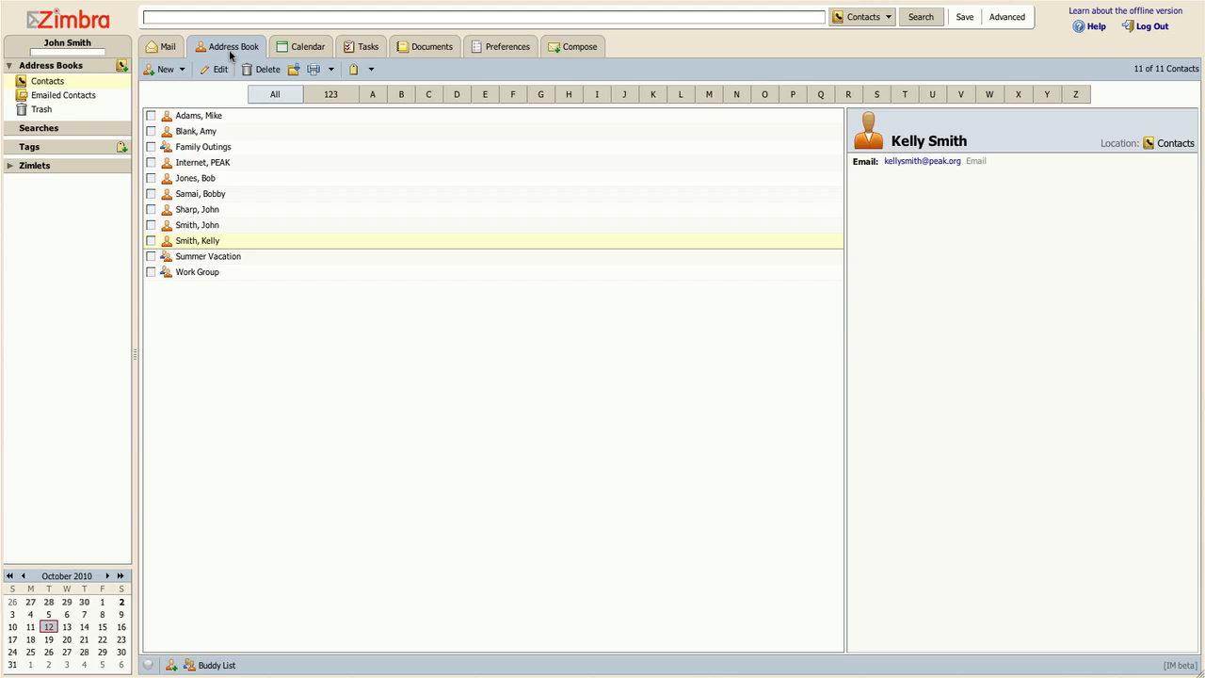
{"action": "mouse_move", "coordinate": [266, 249]}
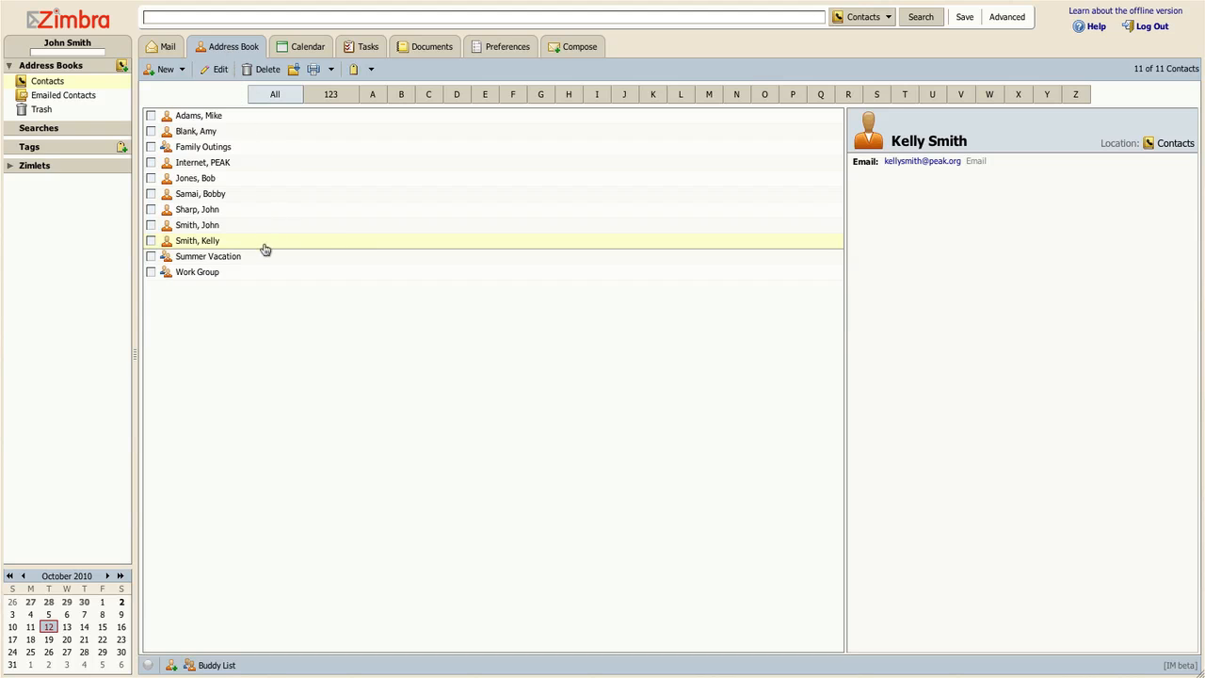
{"action": "mouse_move", "coordinate": [241, 305]}
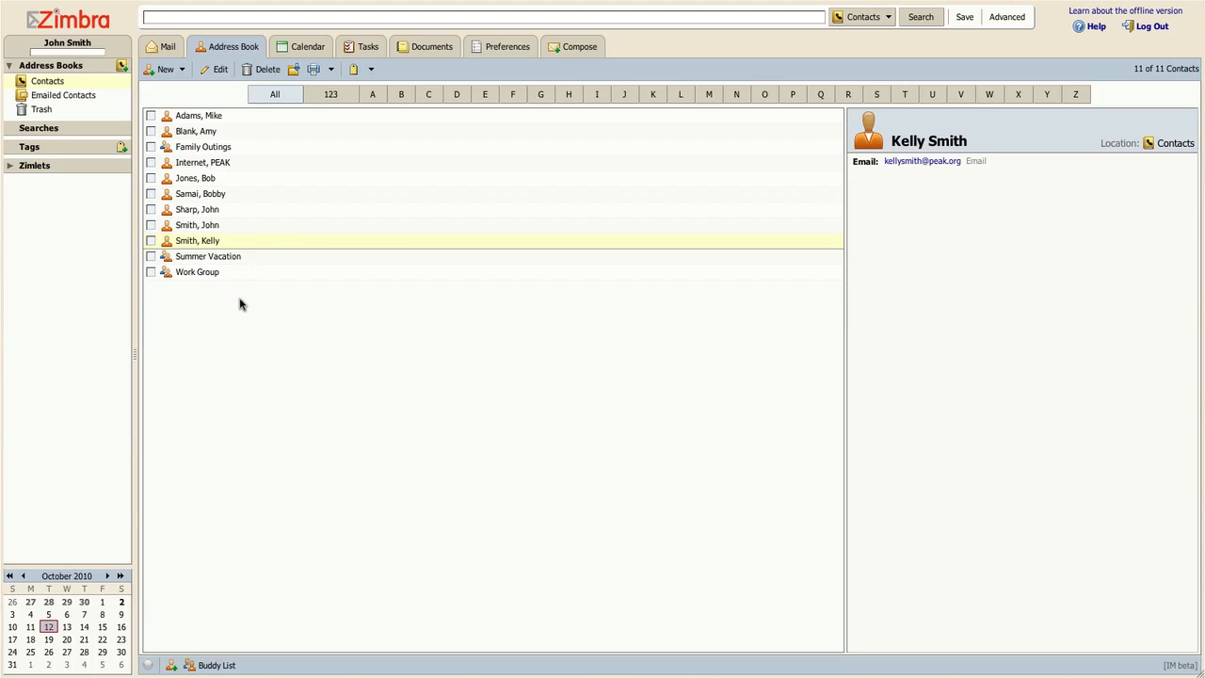
{"action": "mouse_move", "coordinate": [760, 167]}
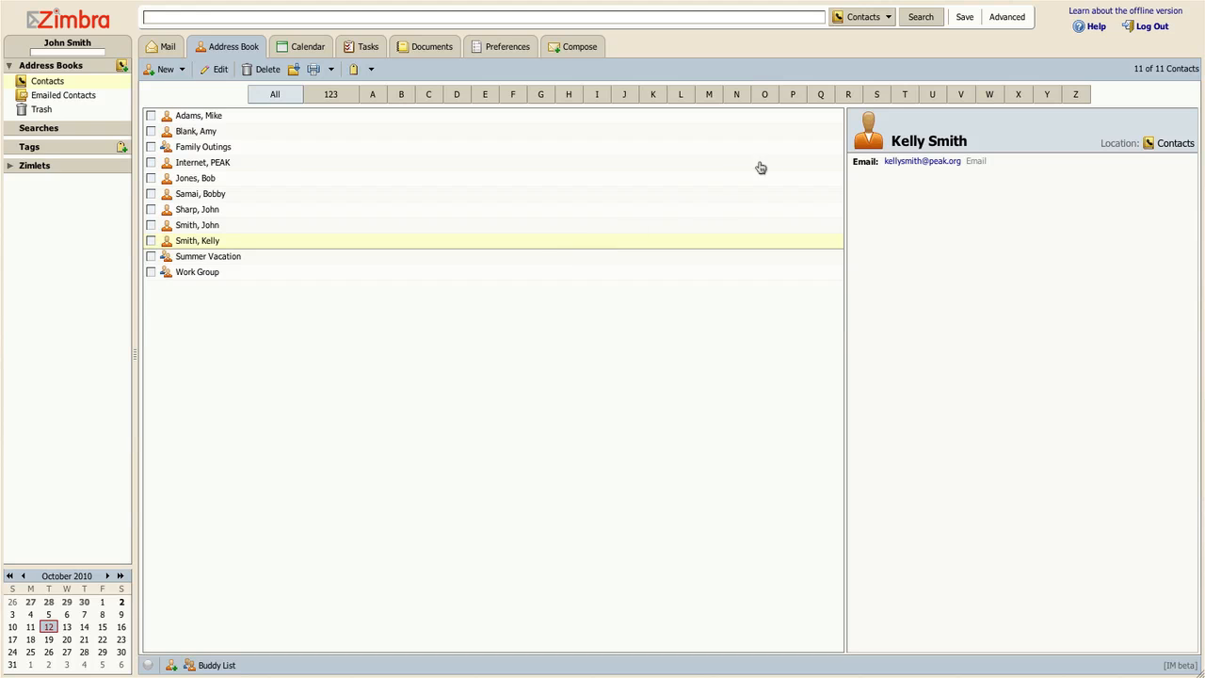
{"action": "left_click", "coordinate": [875, 94]}
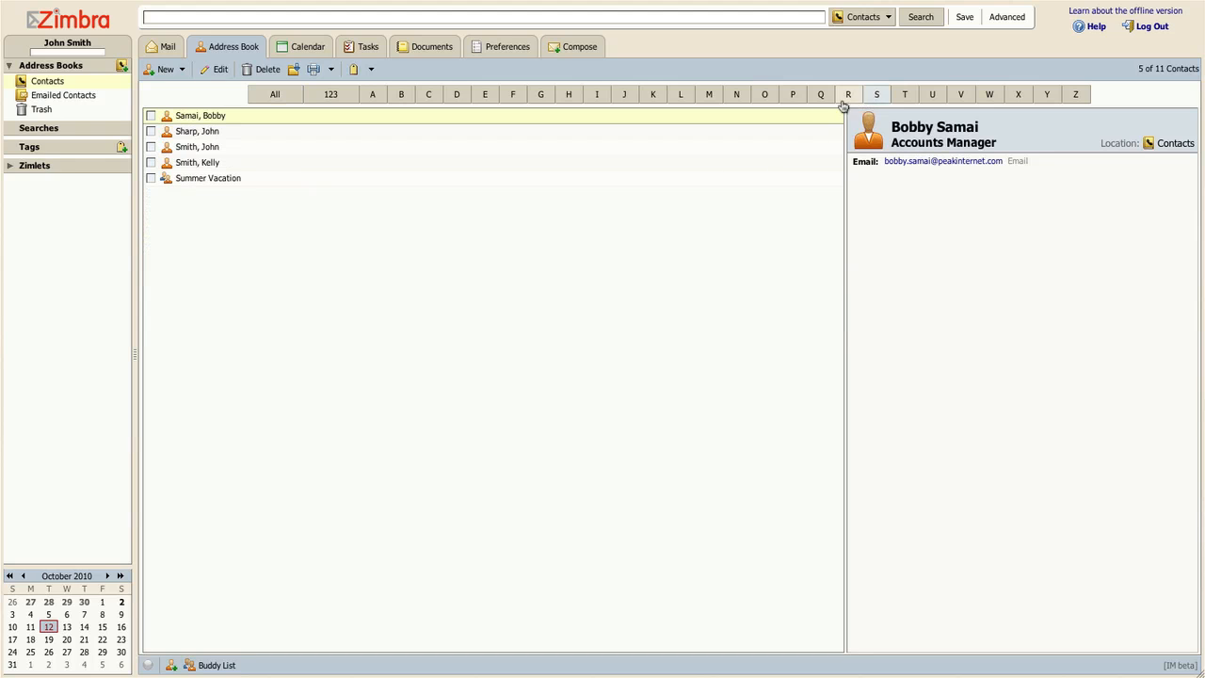
{"action": "left_click", "coordinate": [274, 95]}
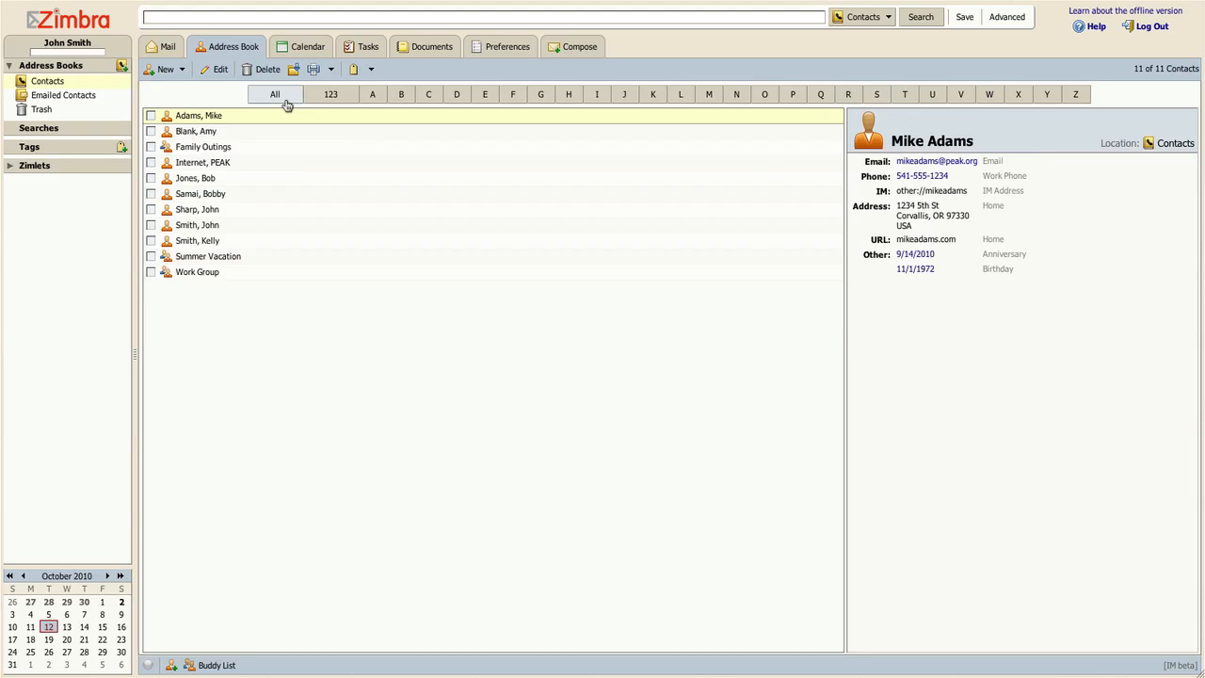
{"action": "mouse_move", "coordinate": [209, 98]}
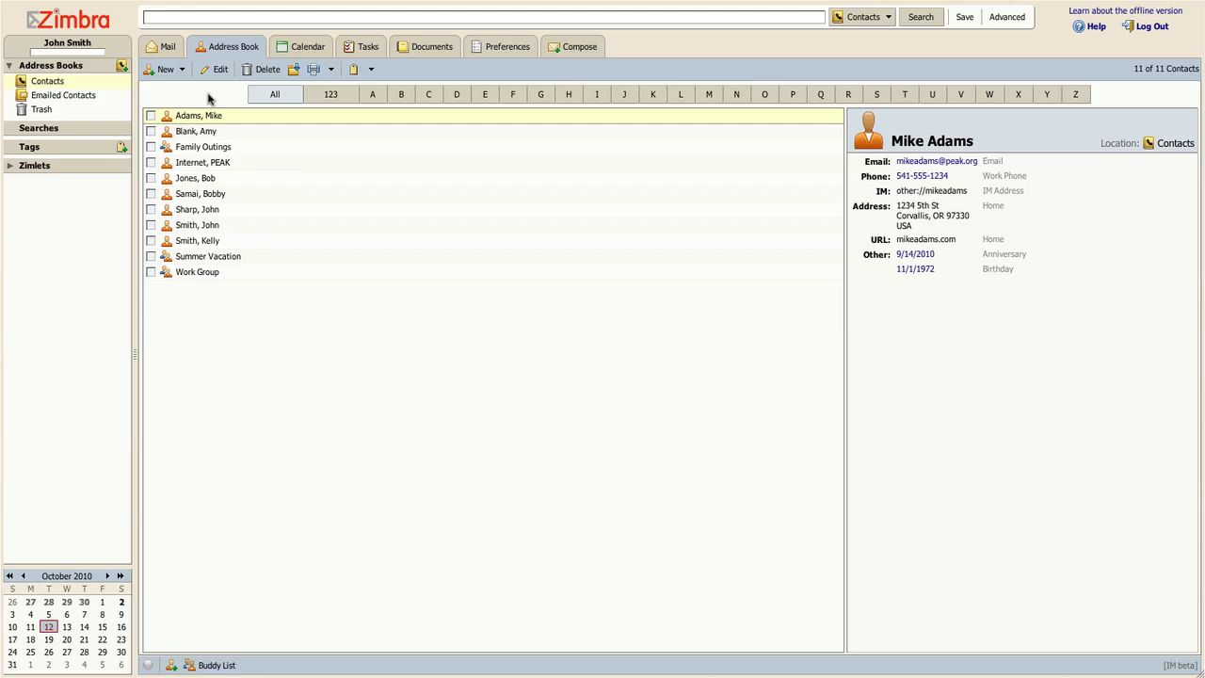
{"action": "left_click", "coordinate": [158, 67]}
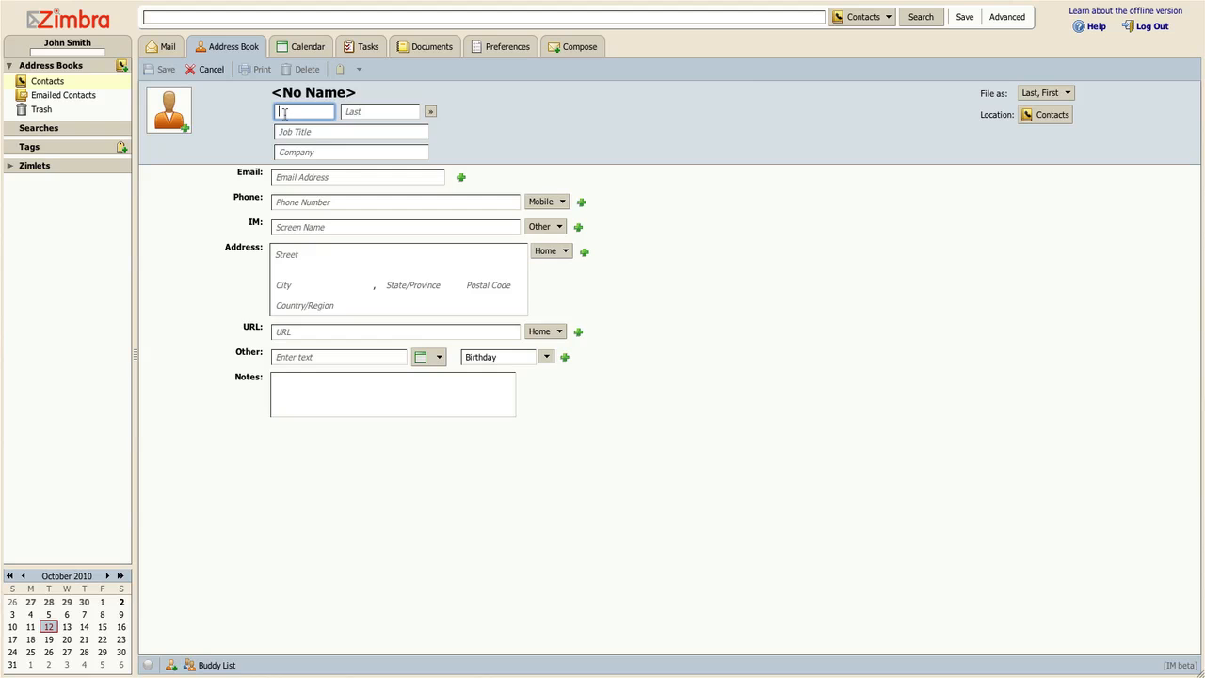
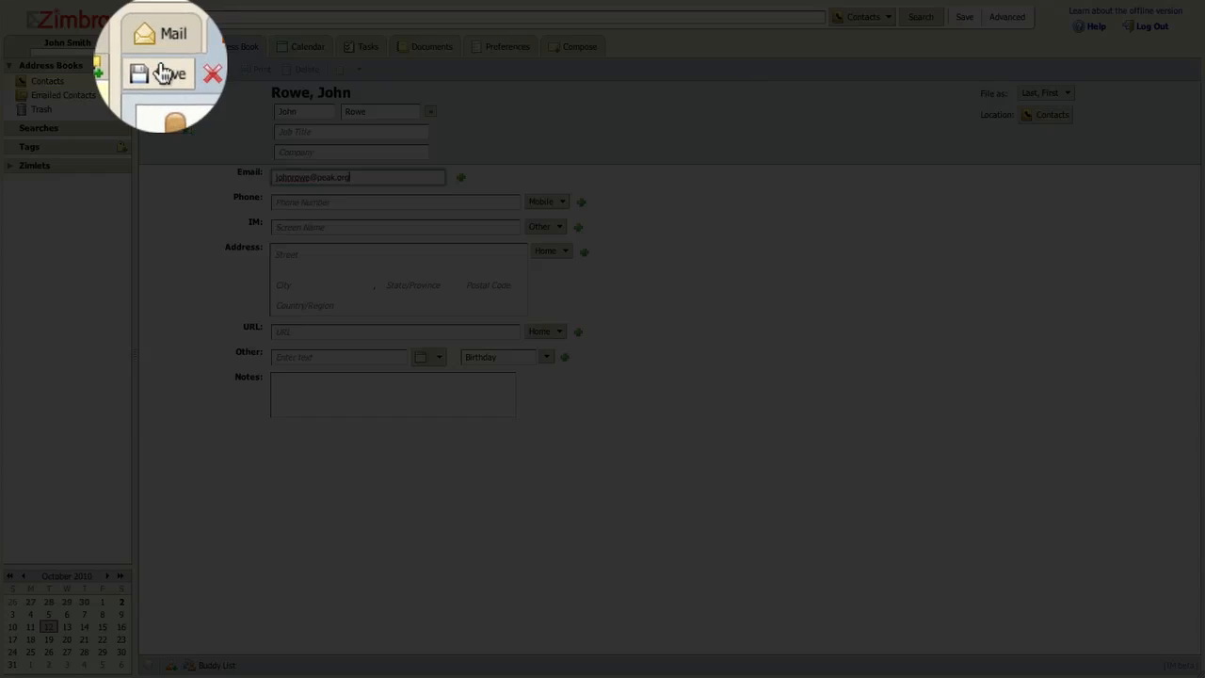
{"action": "left_click", "coordinate": [137, 73]}
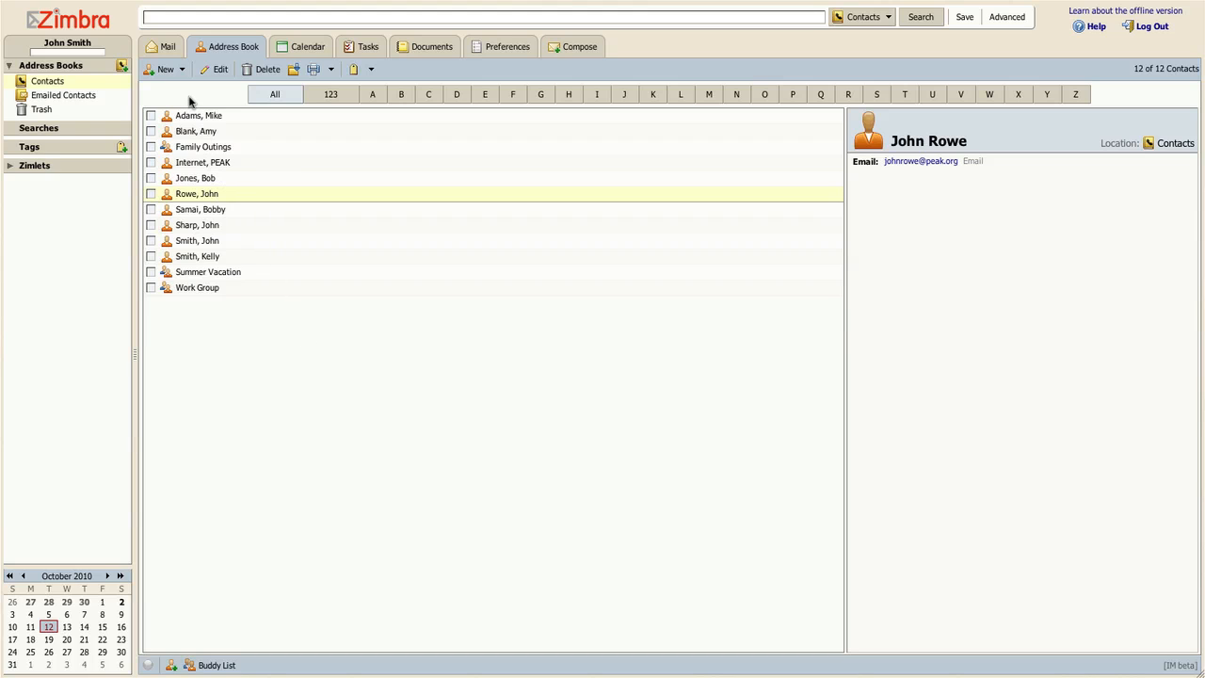
{"action": "mouse_move", "coordinate": [185, 89]}
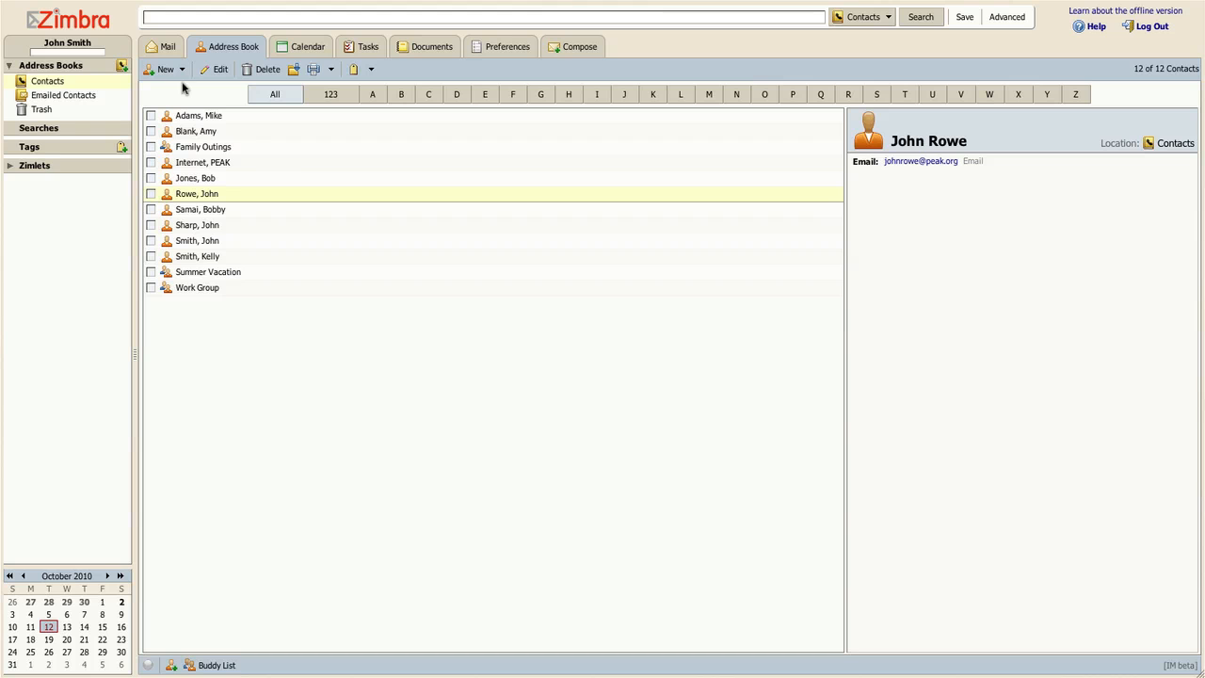
Step: Choose Contact Group from the New menu to get a blank group form
{"action": "left_click", "coordinate": [160, 68]}
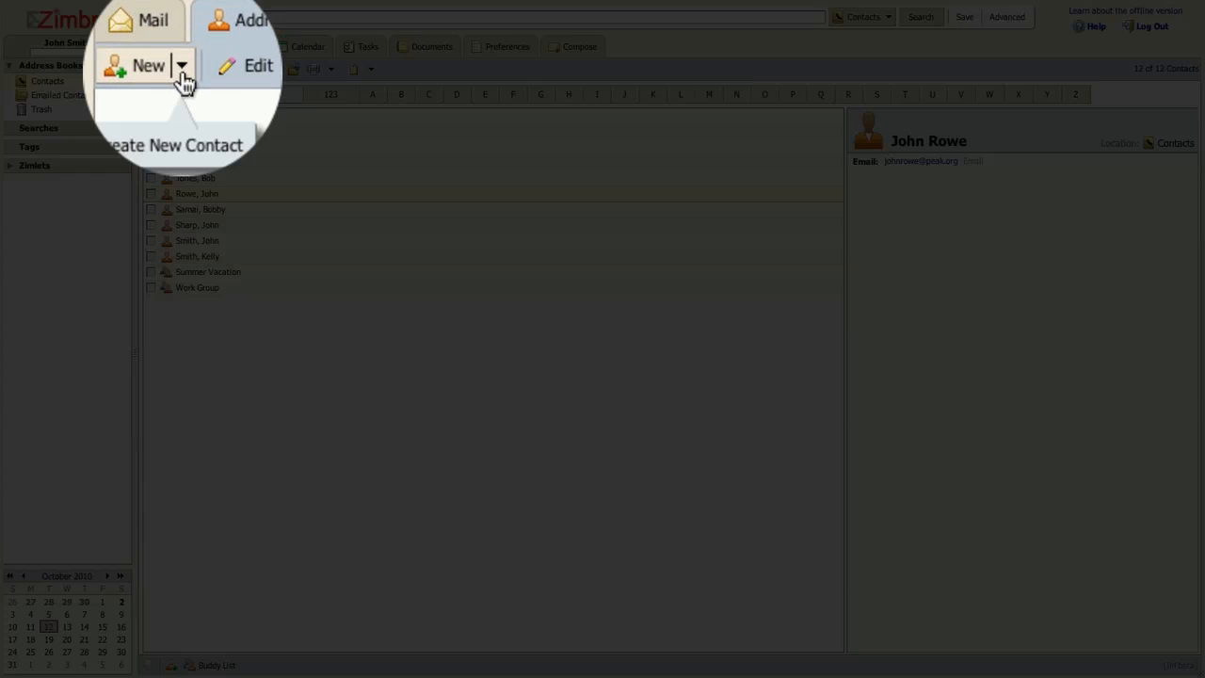
{"action": "left_click", "coordinate": [181, 68]}
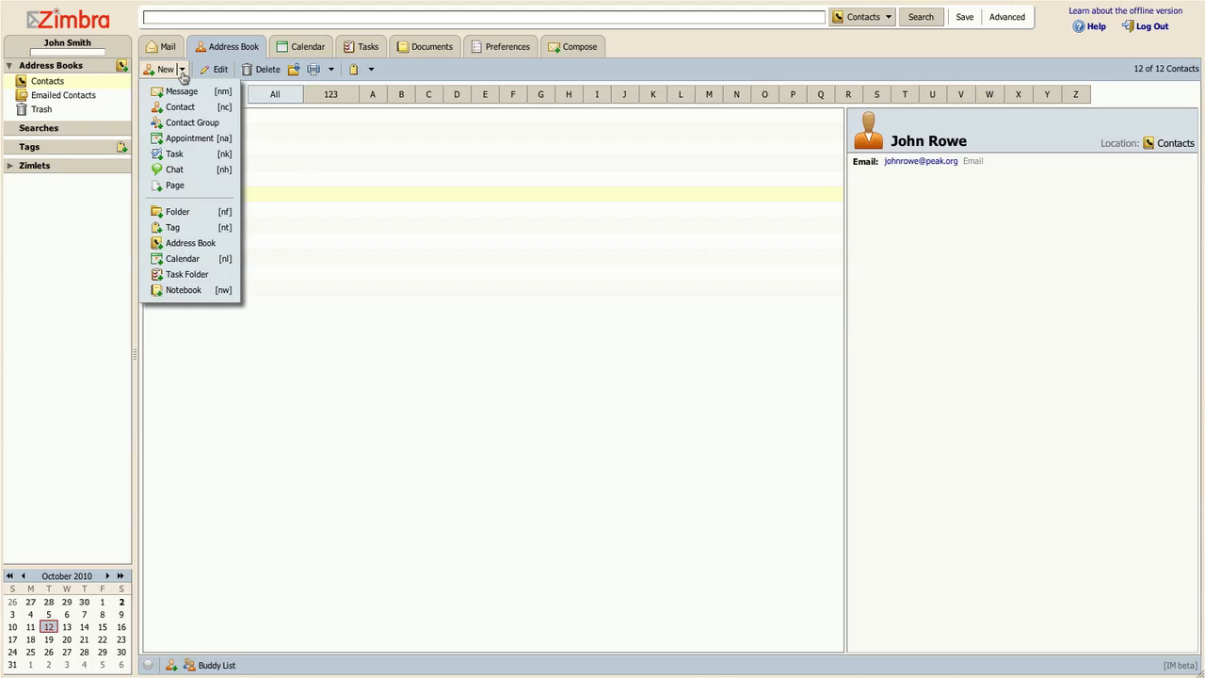
{"action": "mouse_move", "coordinate": [192, 123]}
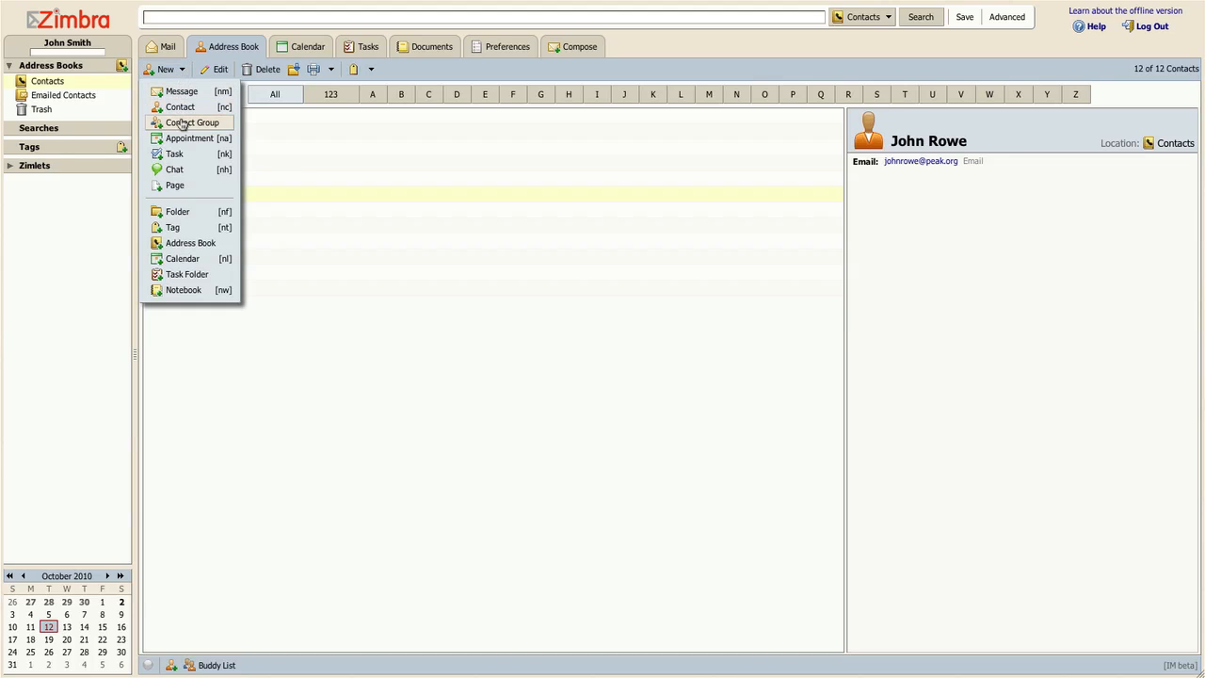
{"action": "left_click", "coordinate": [192, 123]}
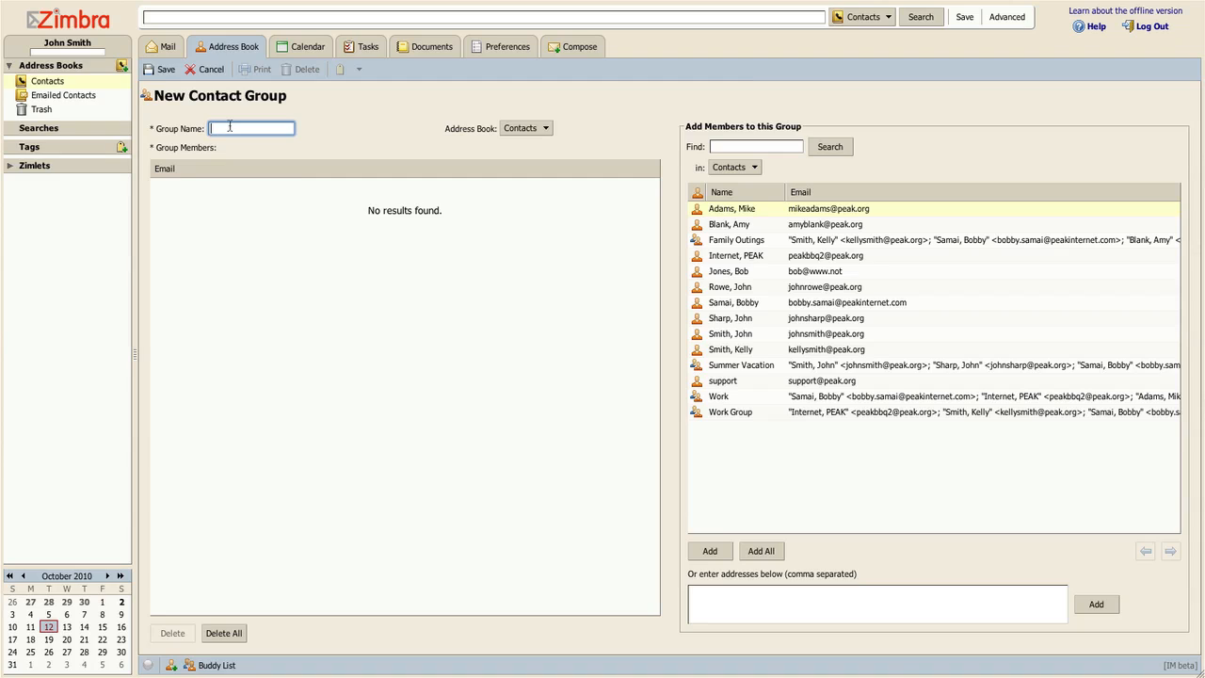
{"action": "type", "text": "Friends"}
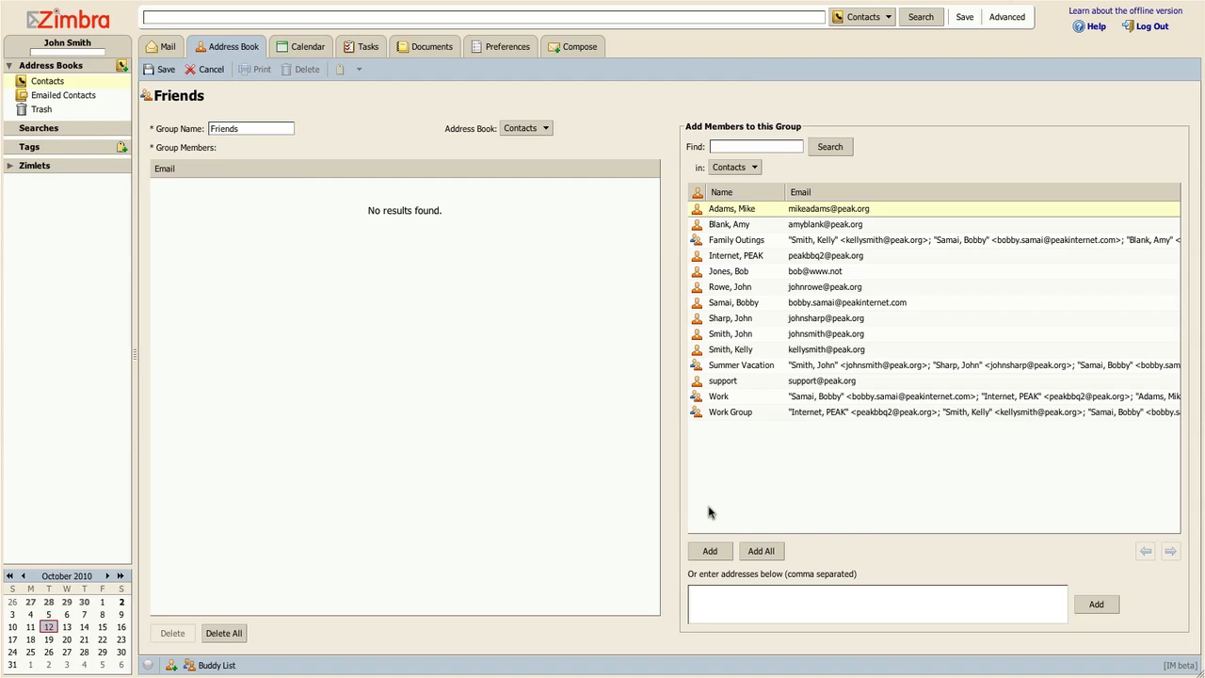
{"action": "left_click", "coordinate": [708, 549]}
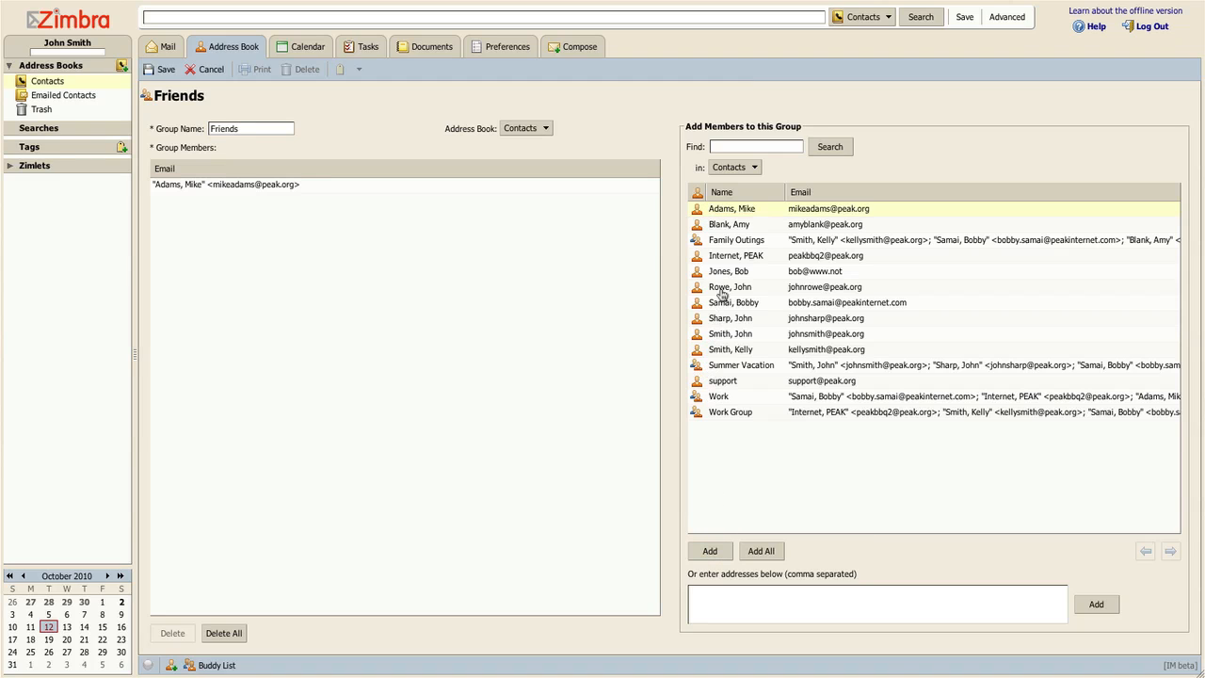
{"action": "double_click", "coordinate": [730, 287]}
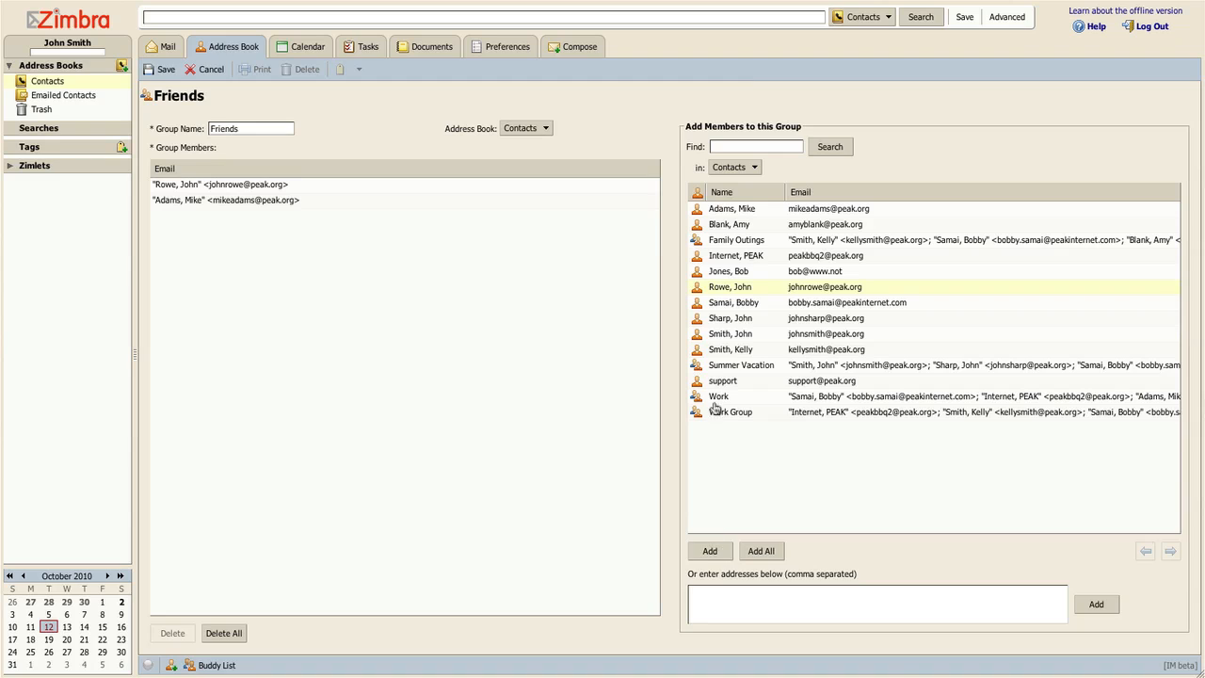
{"action": "left_click", "coordinate": [708, 550]}
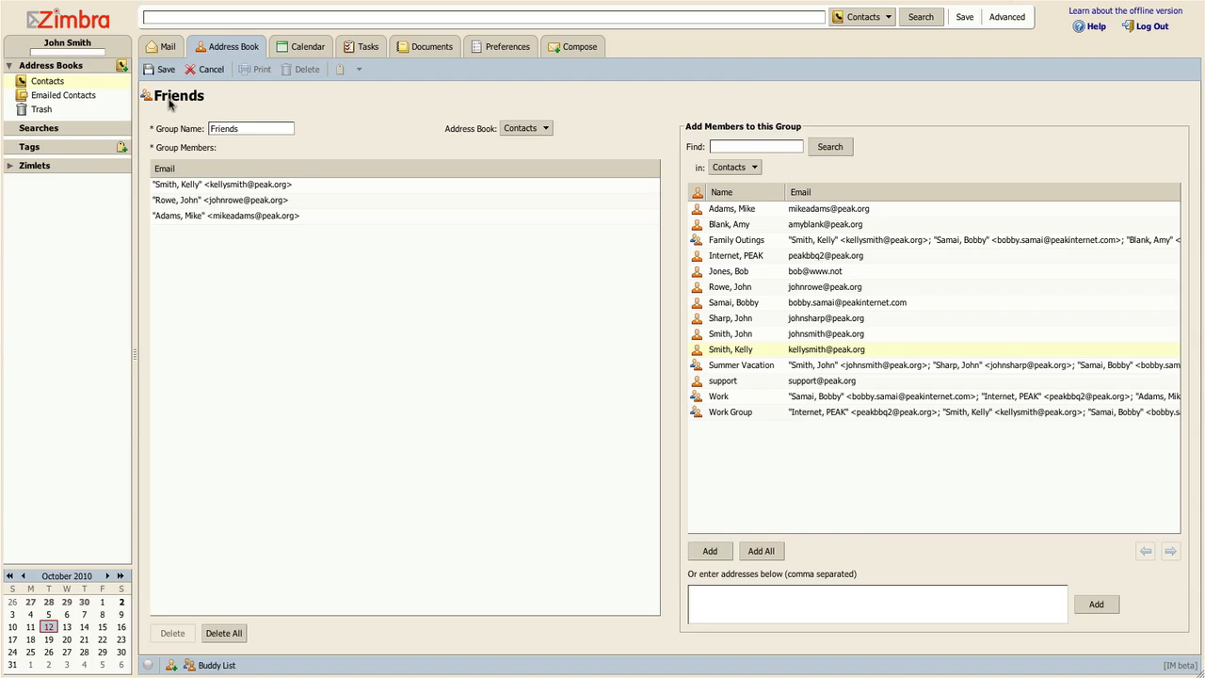
{"action": "left_click", "coordinate": [166, 67]}
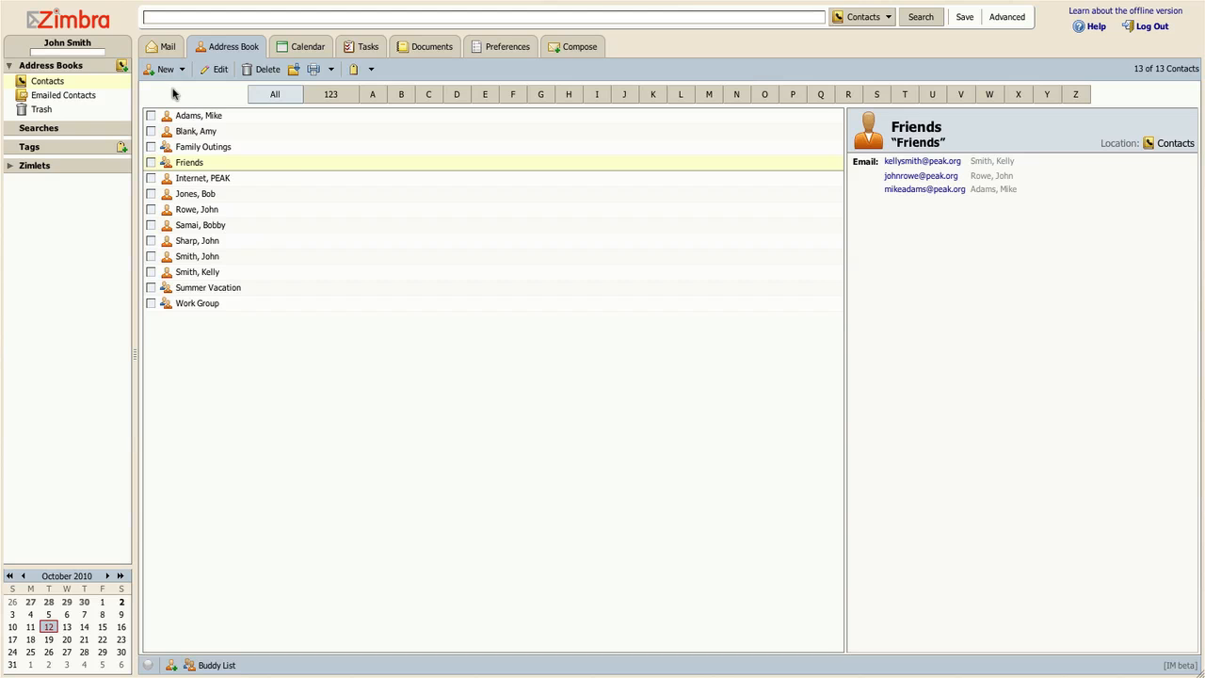
{"action": "mouse_move", "coordinate": [184, 245]}
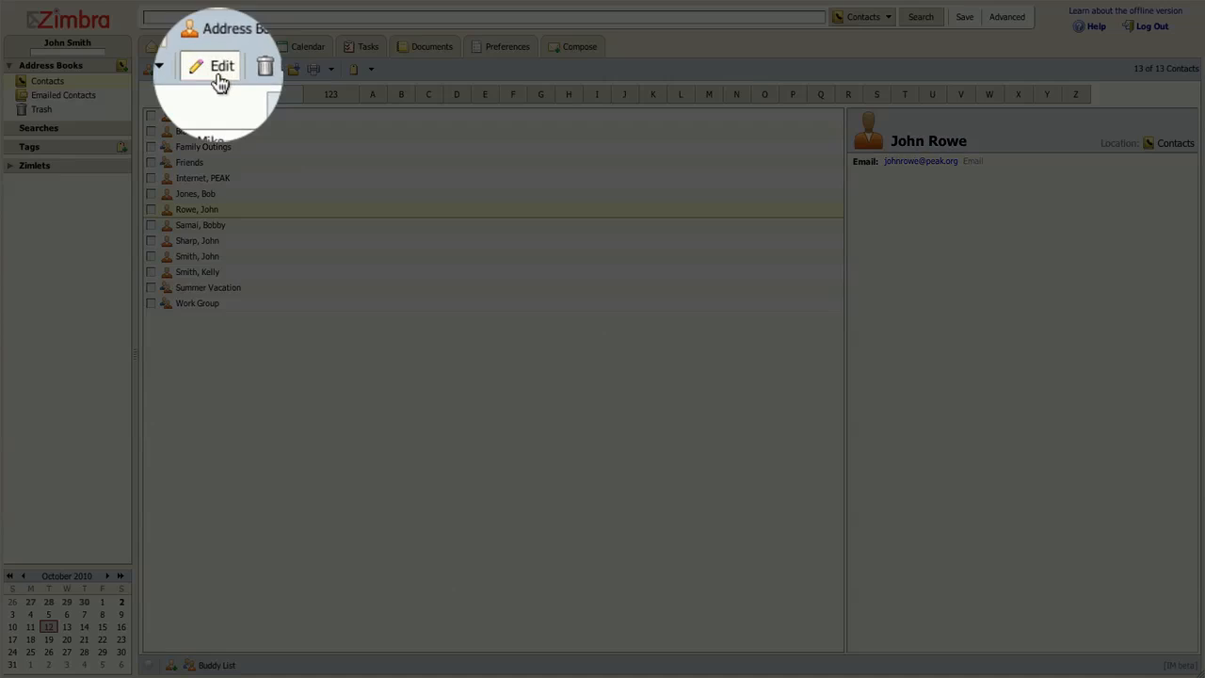
{"action": "left_click", "coordinate": [220, 66]}
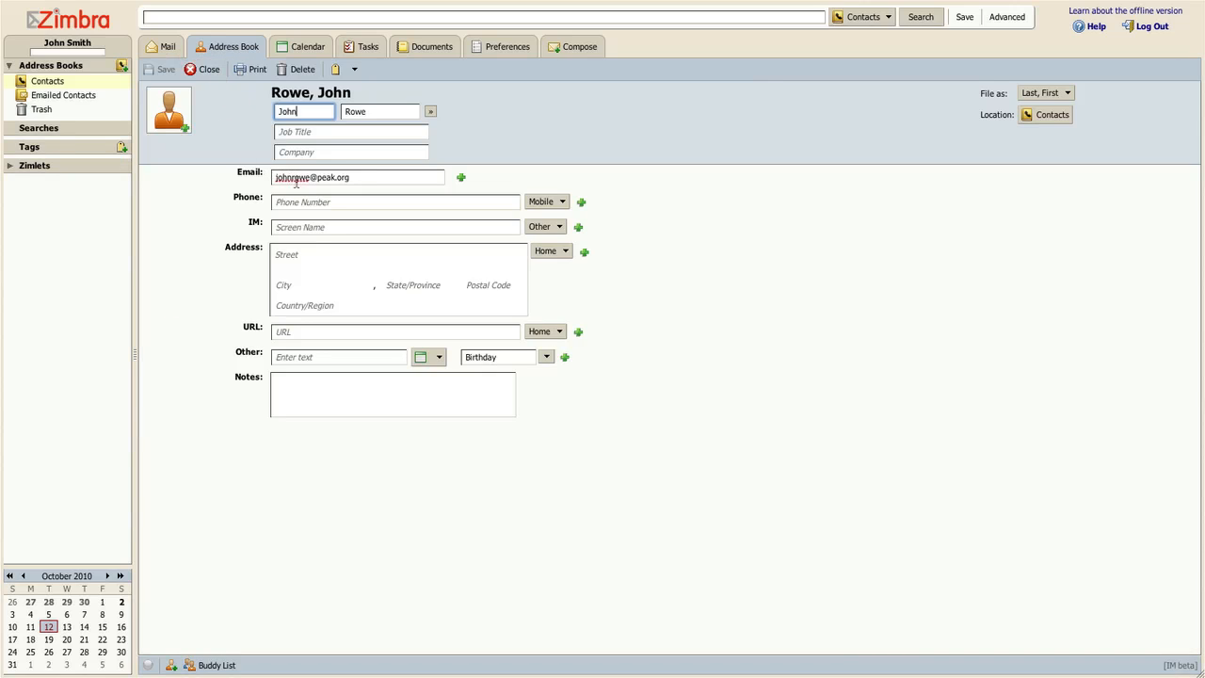
{"action": "left_click", "coordinate": [358, 177]}
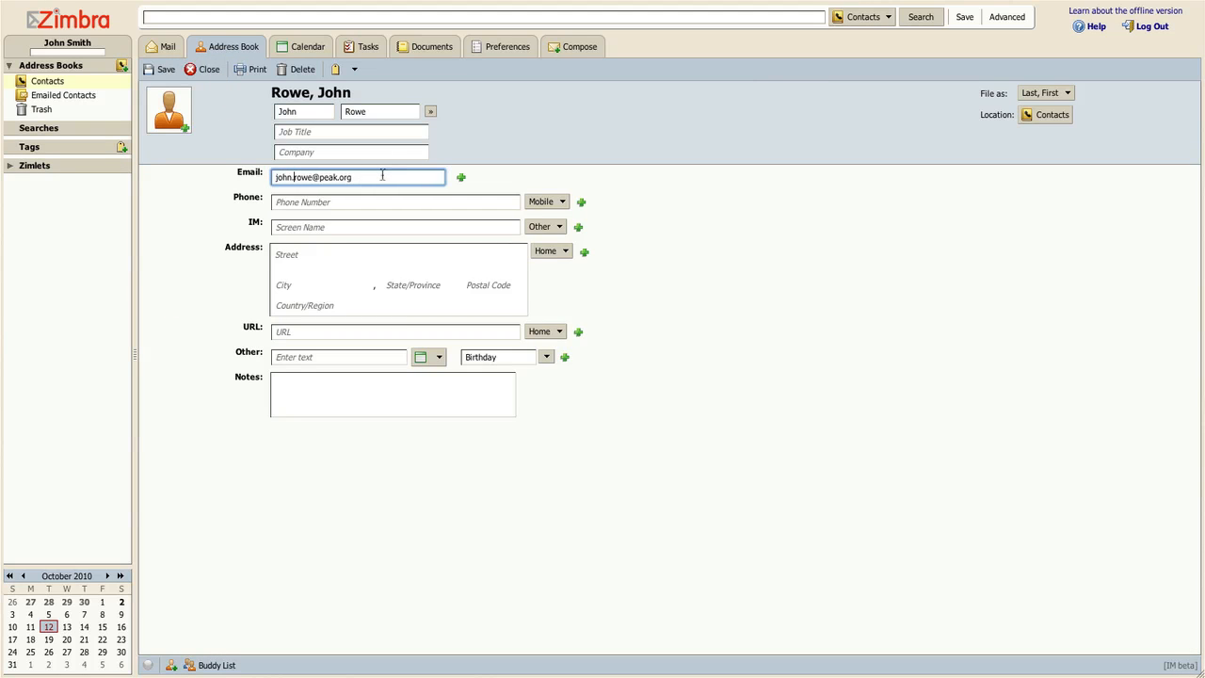
{"action": "left_click", "coordinate": [158, 68]}
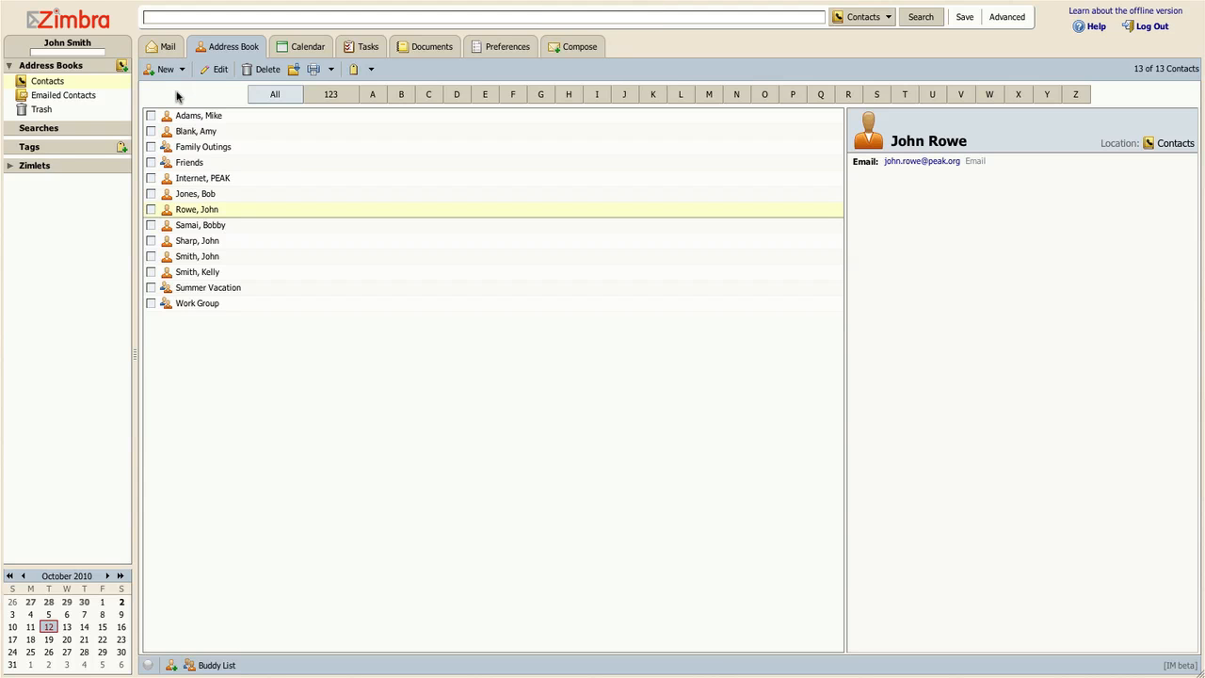
{"action": "left_click", "coordinate": [168, 45]}
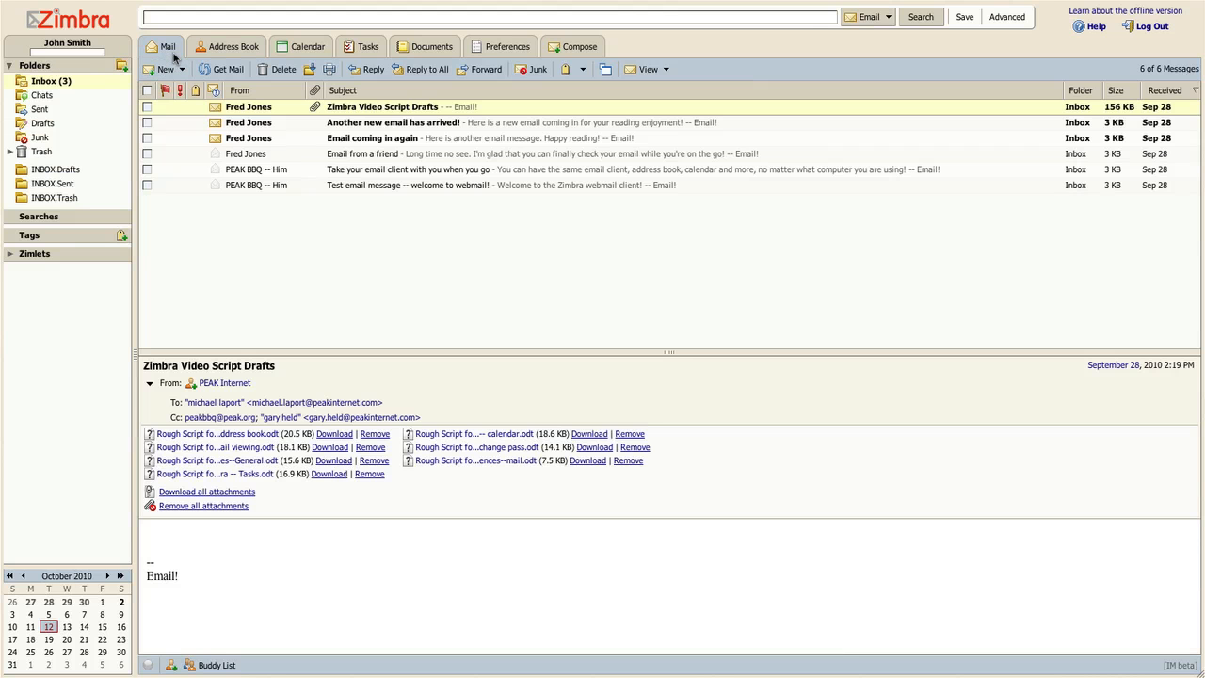
{"action": "left_click", "coordinate": [580, 45]}
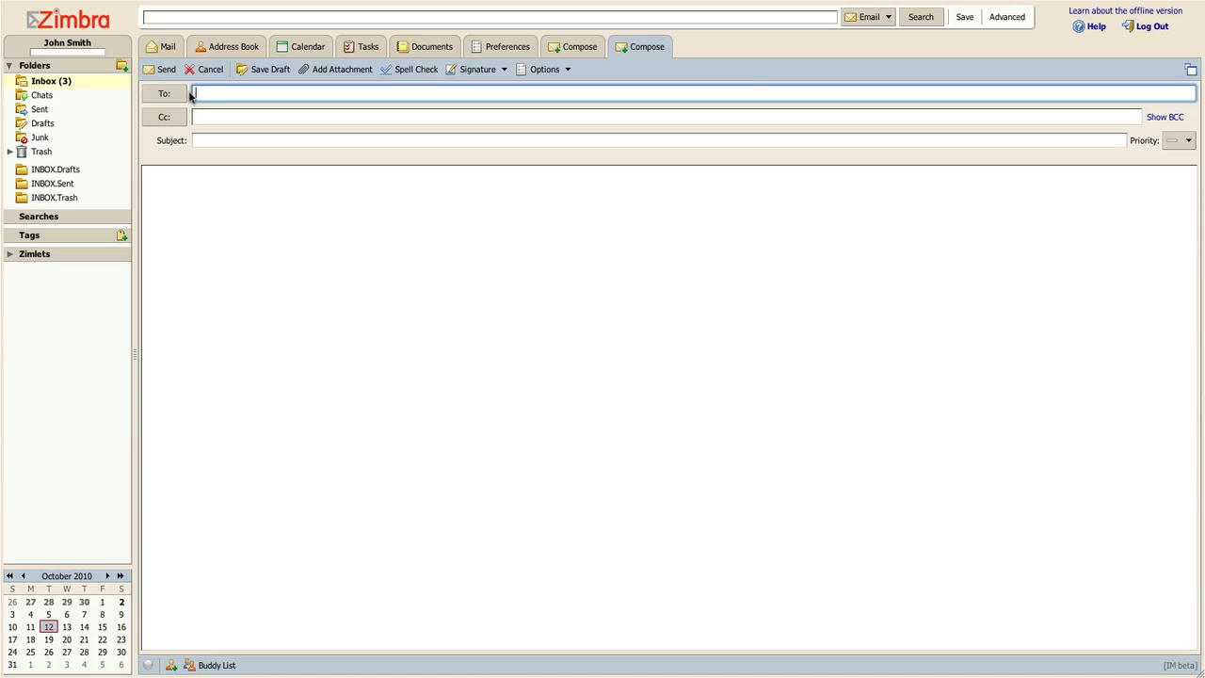
Step: Use the To: address picker to select the Summer Vacation group as recipient
{"action": "left_click", "coordinate": [163, 94]}
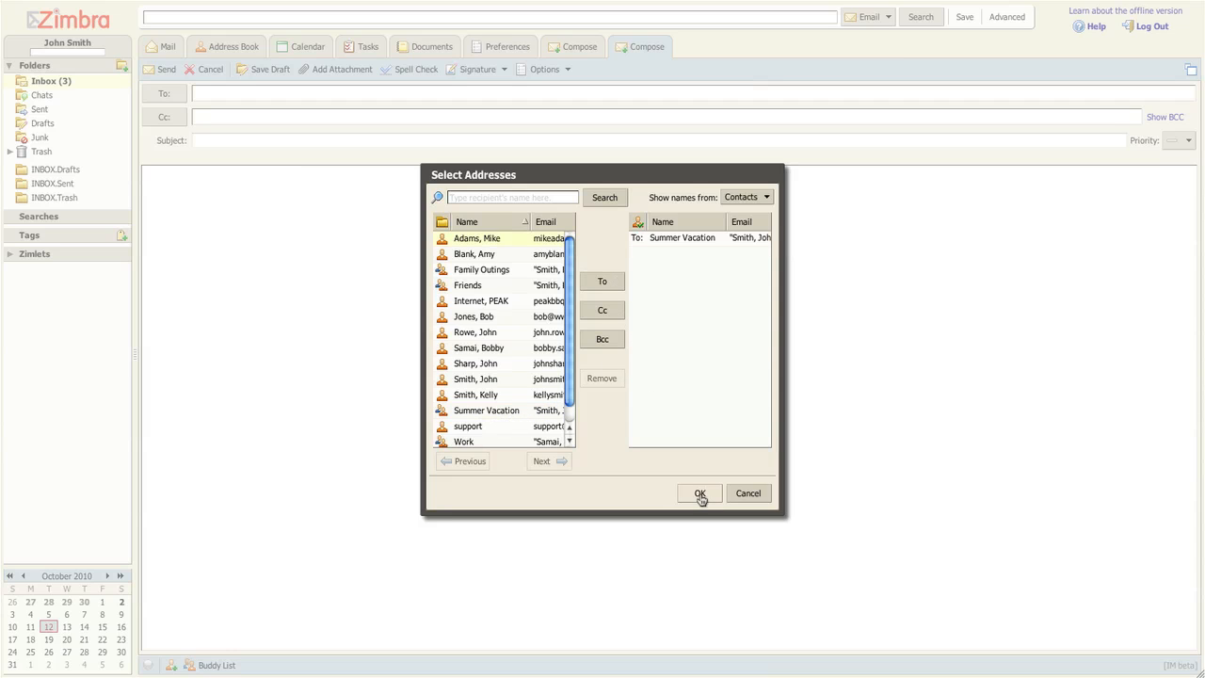
{"action": "left_click", "coordinate": [701, 493]}
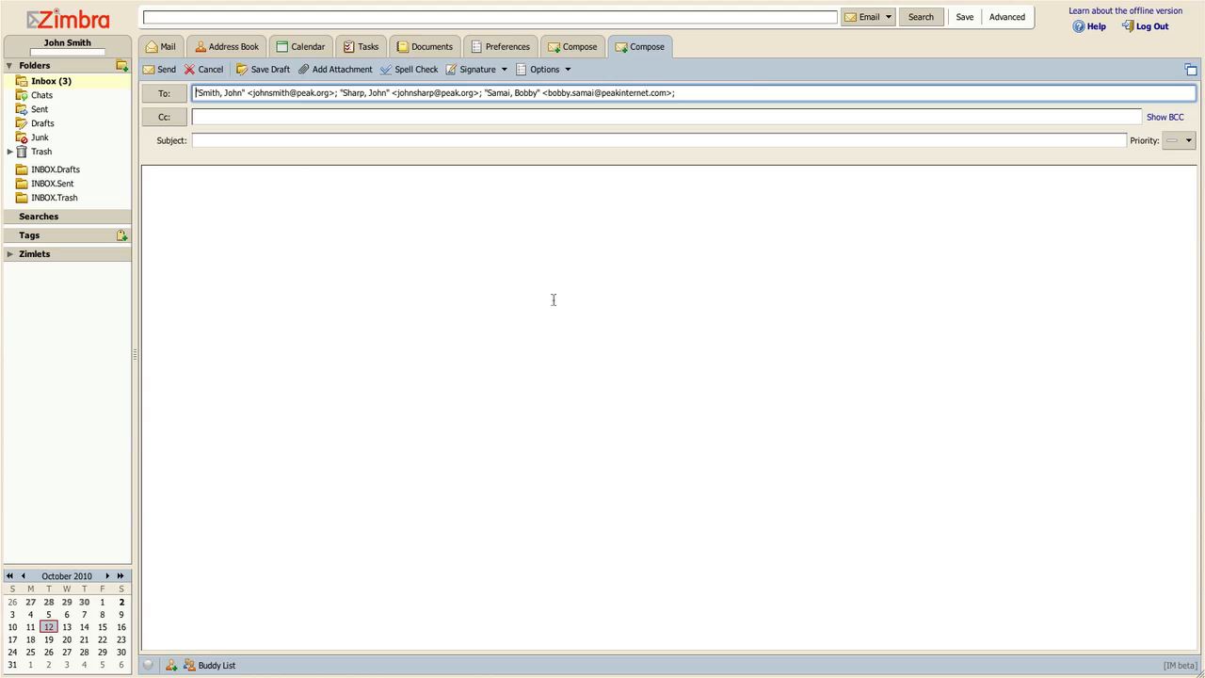
{"action": "mouse_move", "coordinate": [542, 281]}
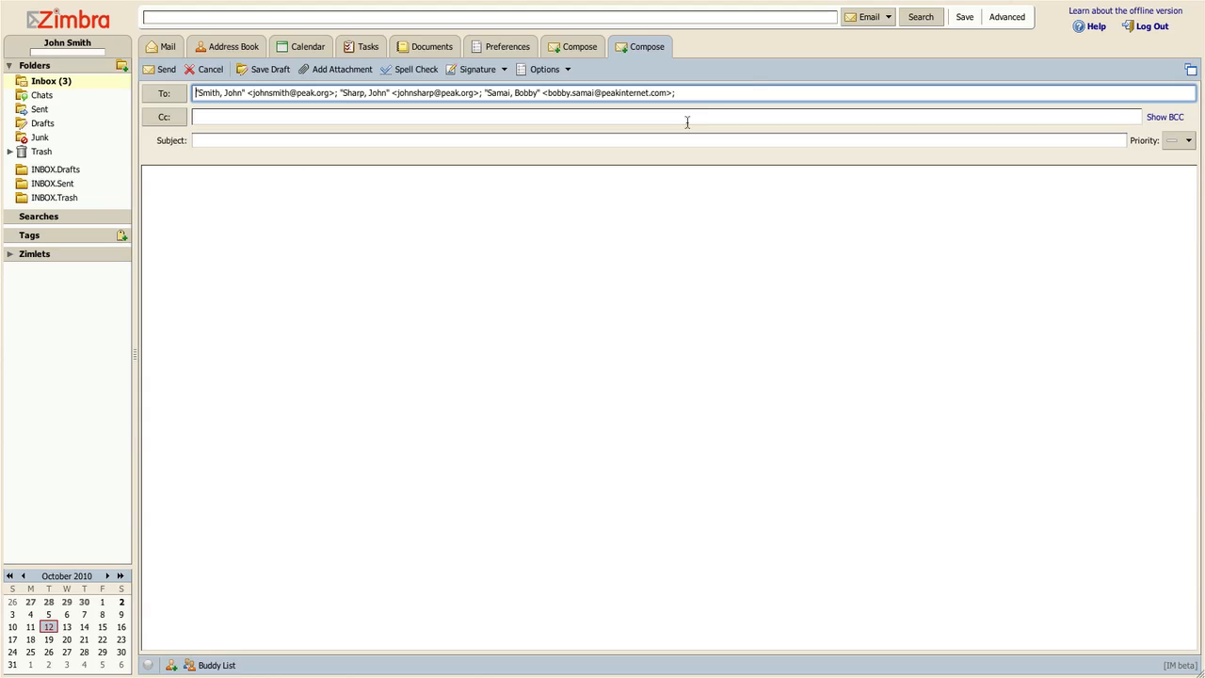
{"action": "mouse_move", "coordinate": [519, 132]}
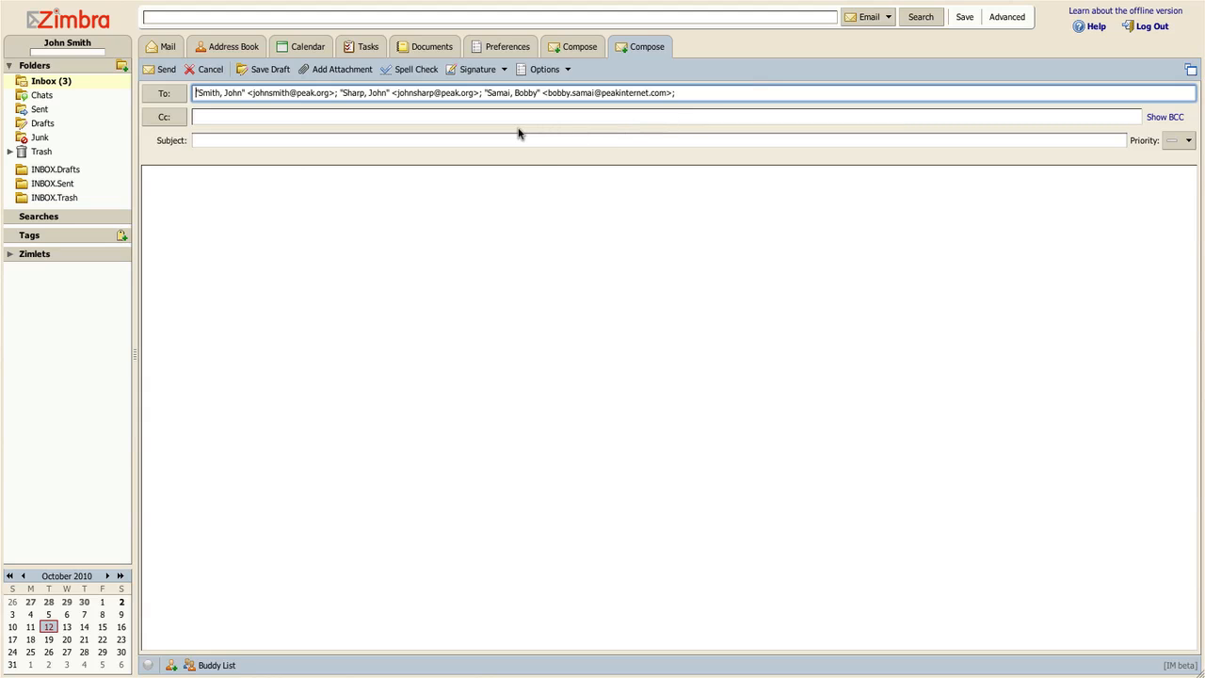